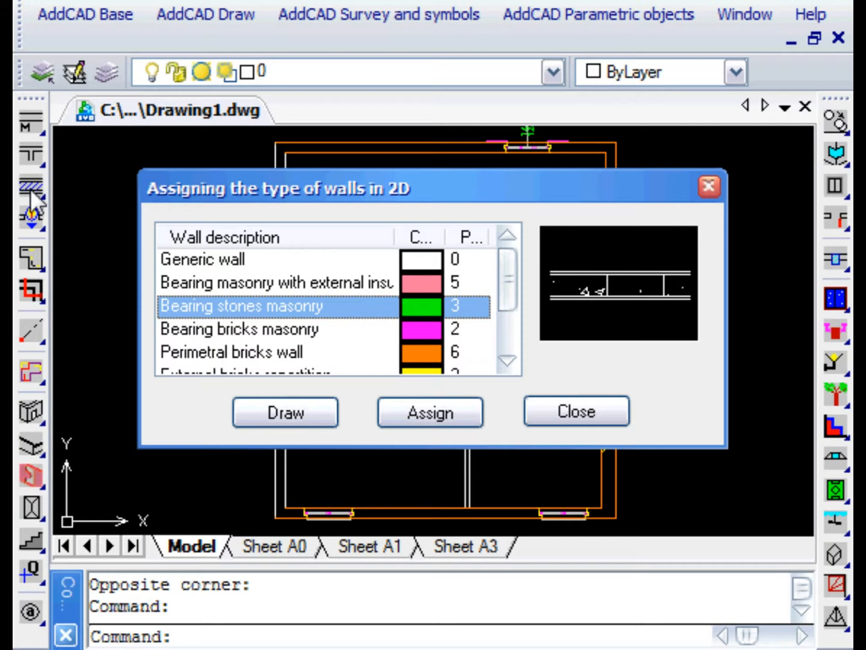
Step: Assign the externally insulated bearing masonry type to the outer walls and another type to the interior walls
{"action": "left_click", "coordinate": [277, 283]}
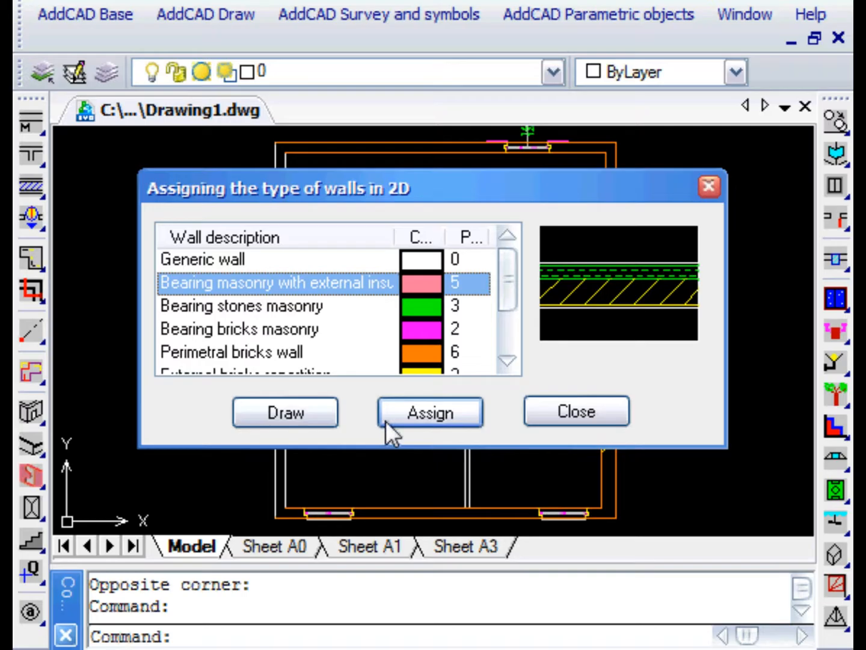
{"action": "left_click", "coordinate": [430, 411]}
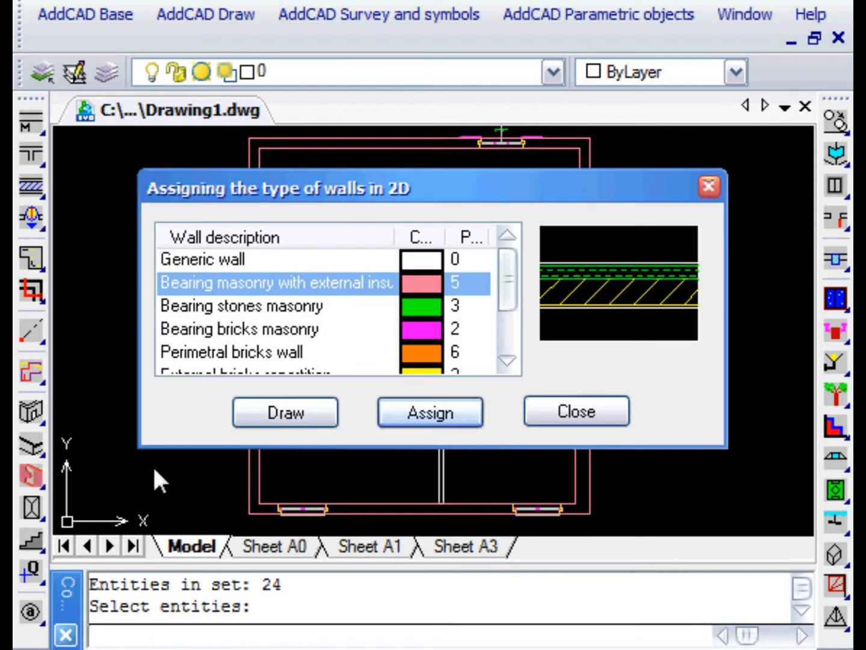
{"action": "left_click_drag", "start_coordinate": [276, 187], "coordinate": [433, 219]}
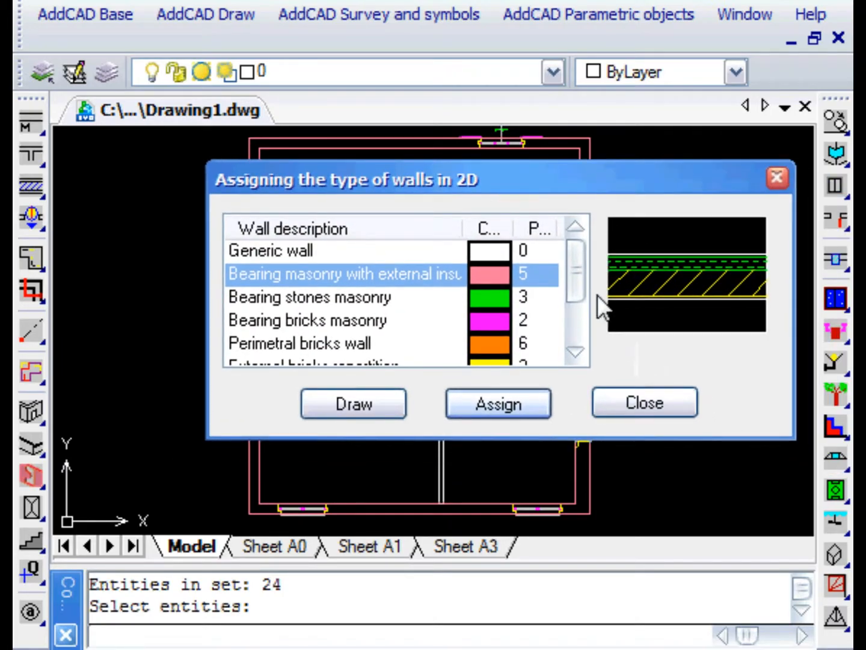
{"action": "scroll", "scroll_direction": "down", "scroll_amount": 3}
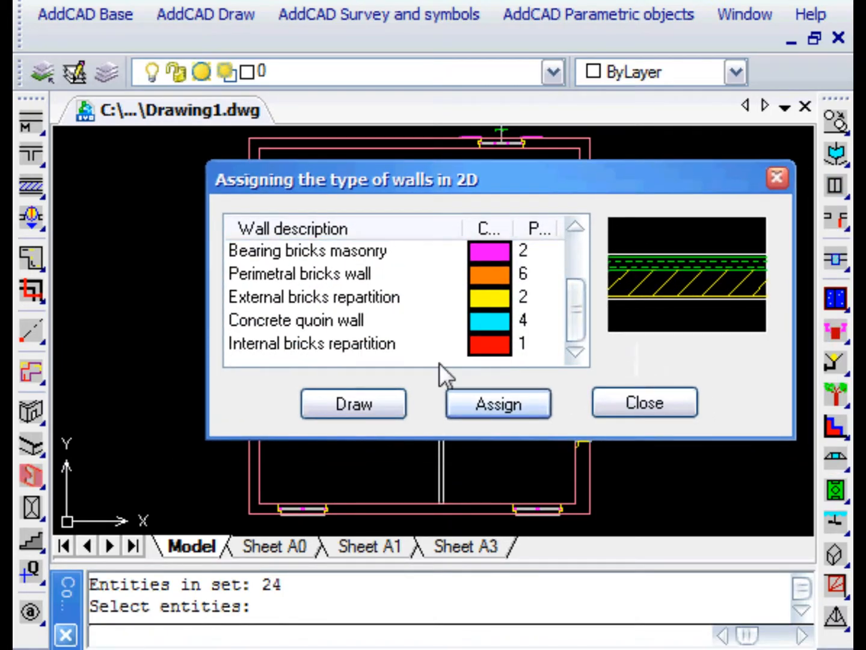
{"action": "left_click", "coordinate": [311, 344]}
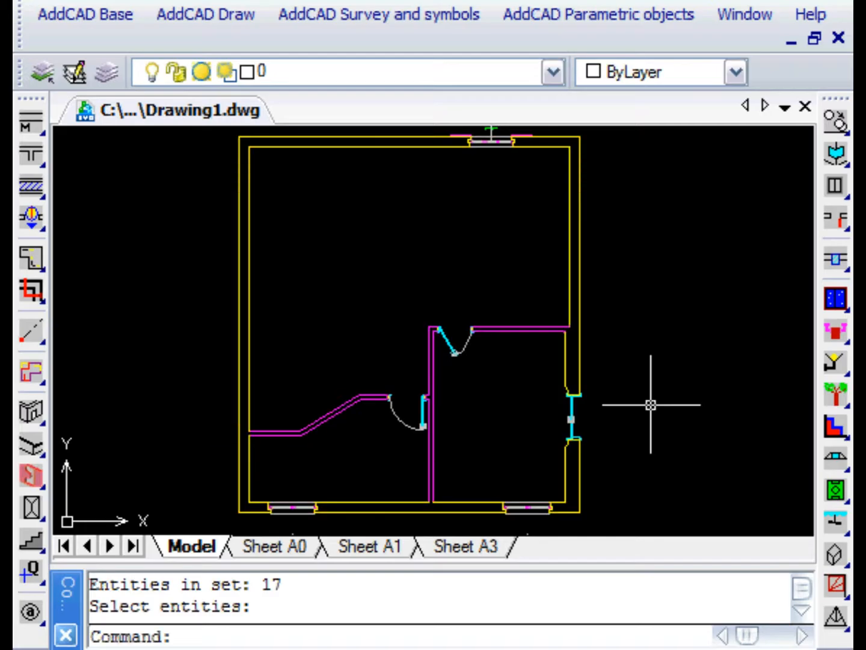
{"action": "mouse_move", "coordinate": [643, 402]}
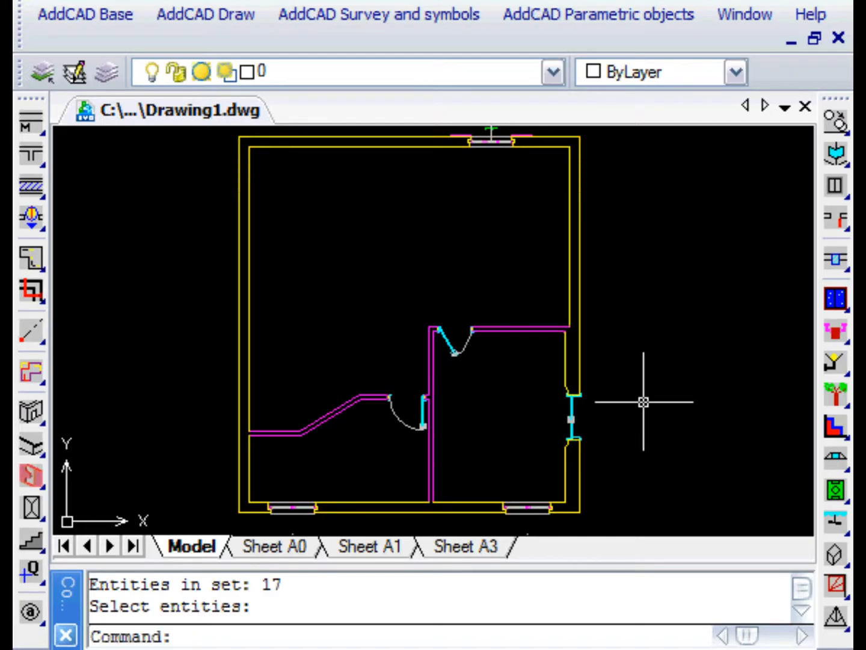
Step: Insert a 0.700-long separator at the junction of the inner wall and the right outer wall
{"action": "left_click", "coordinate": [31, 187]}
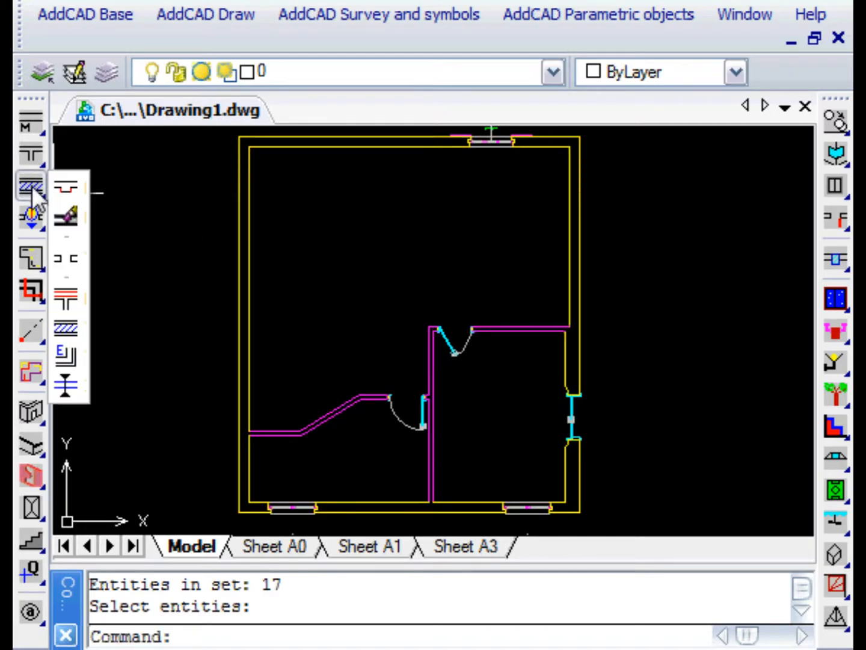
{"action": "mouse_move", "coordinate": [66, 387]}
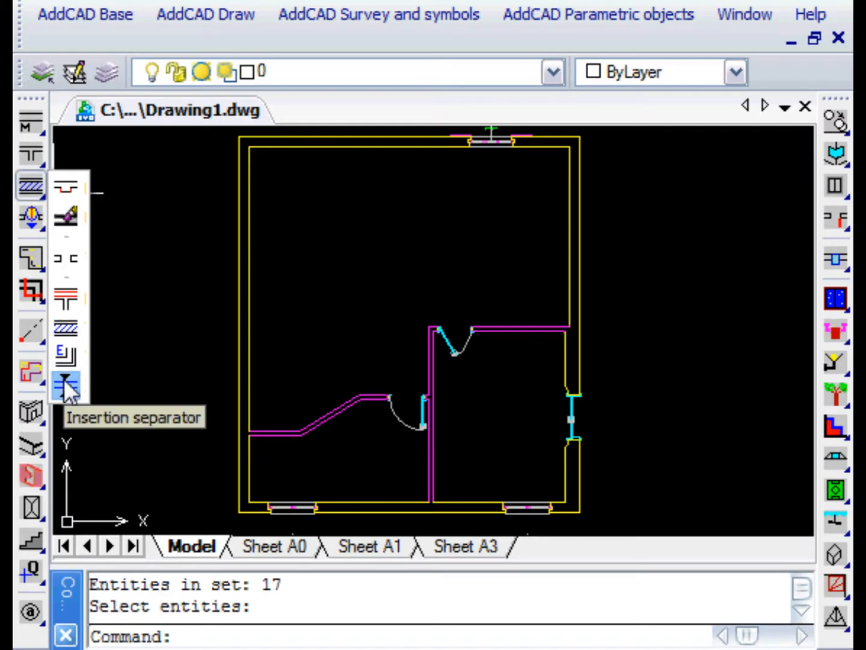
{"action": "left_click", "coordinate": [66, 385]}
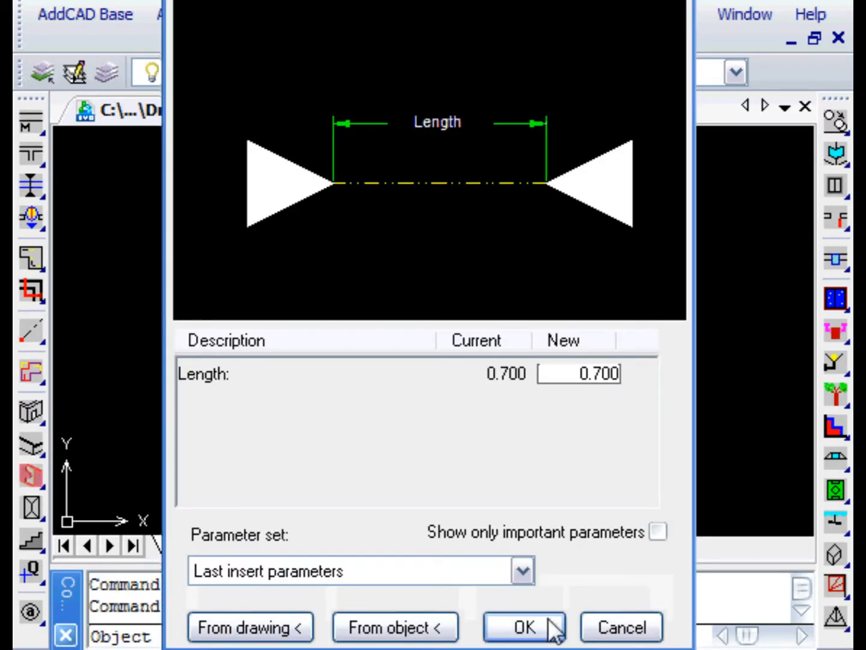
{"action": "left_click", "coordinate": [523, 626]}
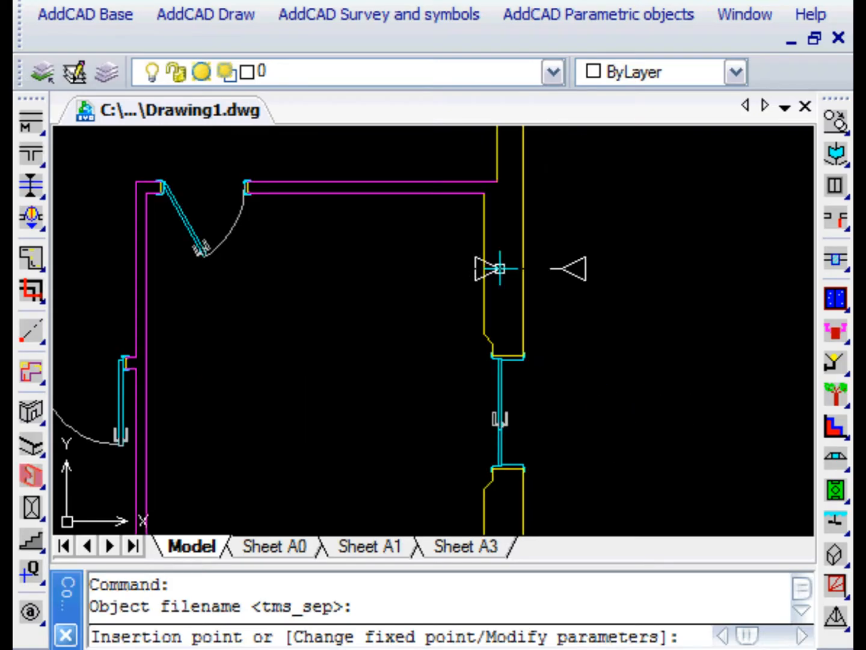
{"action": "left_click", "coordinate": [499, 180]}
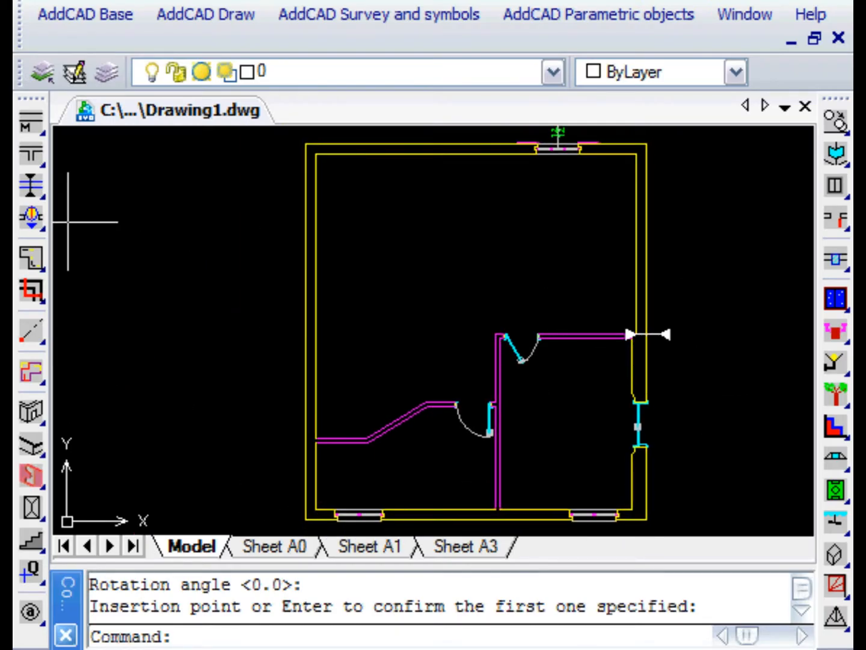
Step: Show the walls as layered hatched details and mark the external side of the perimeter walls
{"action": "left_click", "coordinate": [30, 187]}
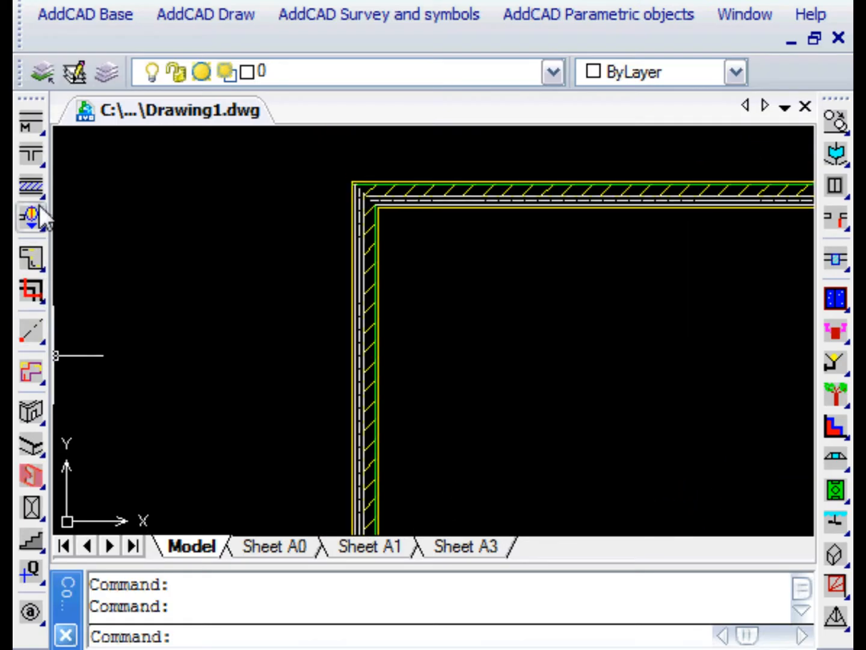
{"action": "left_click", "coordinate": [31, 185]}
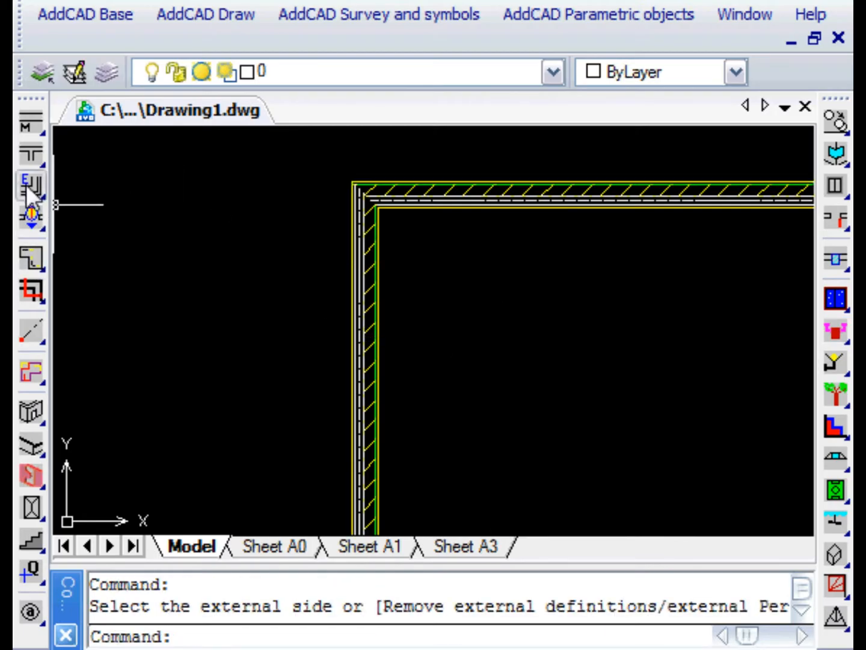
{"action": "left_click", "coordinate": [31, 185]}
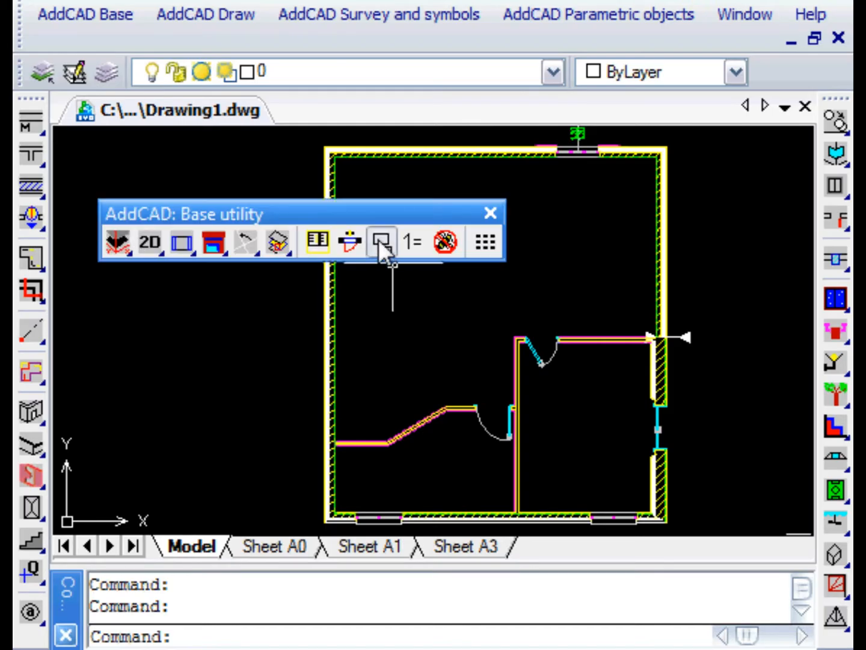
Step: Set the plot scale factor to 100 with the walls included in the representation update
{"action": "left_click", "coordinate": [383, 241]}
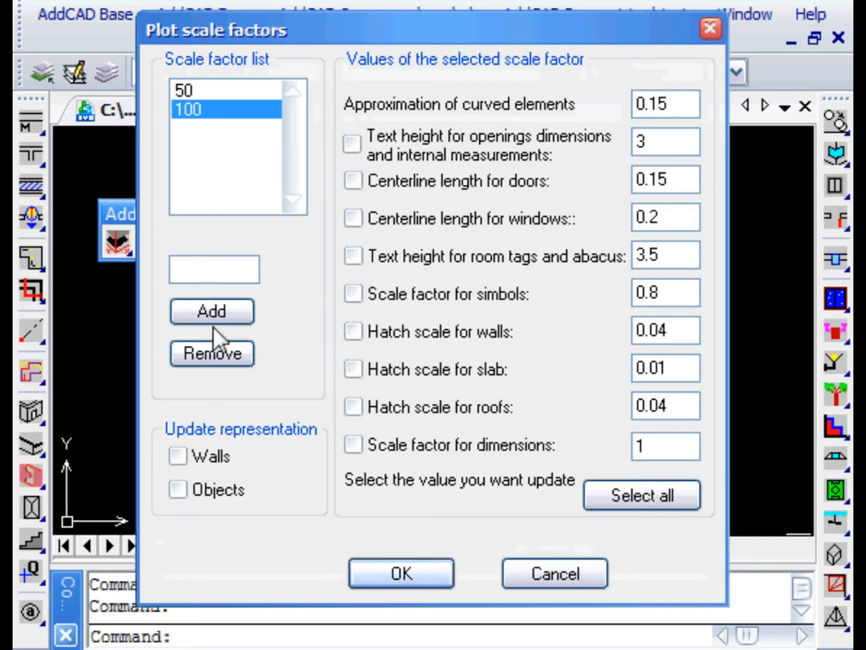
{"action": "left_click", "coordinate": [178, 456]}
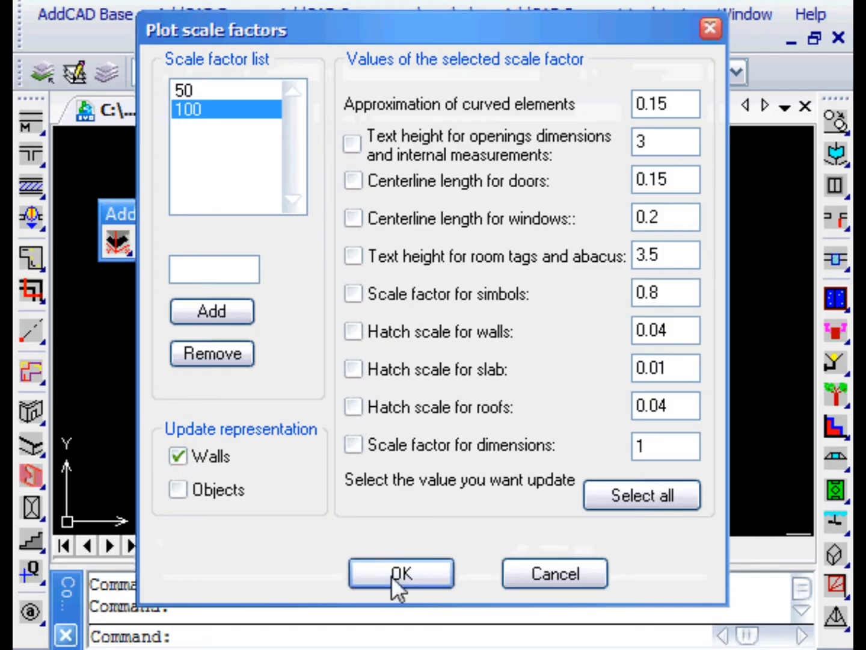
{"action": "left_click", "coordinate": [402, 573]}
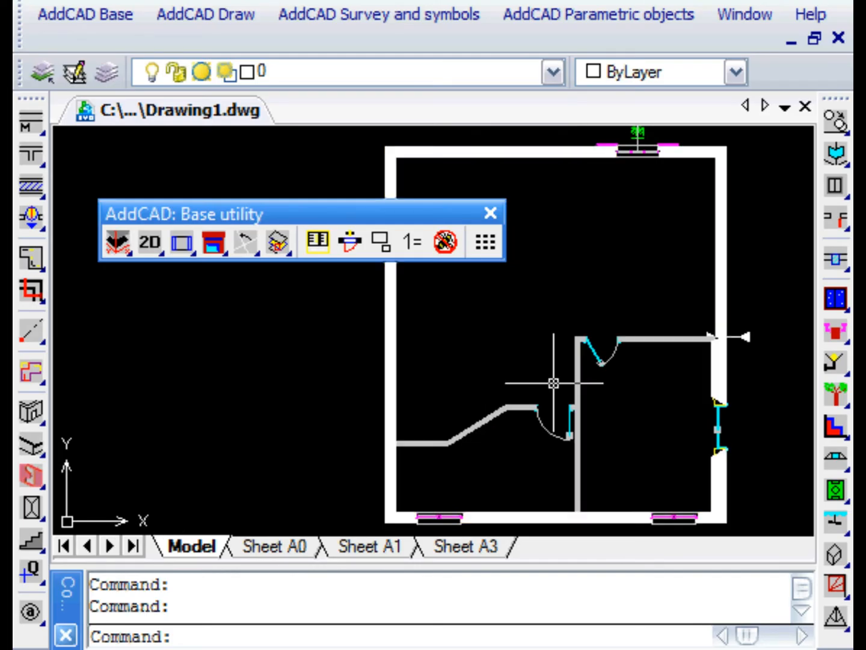
{"action": "left_click", "coordinate": [84, 15]}
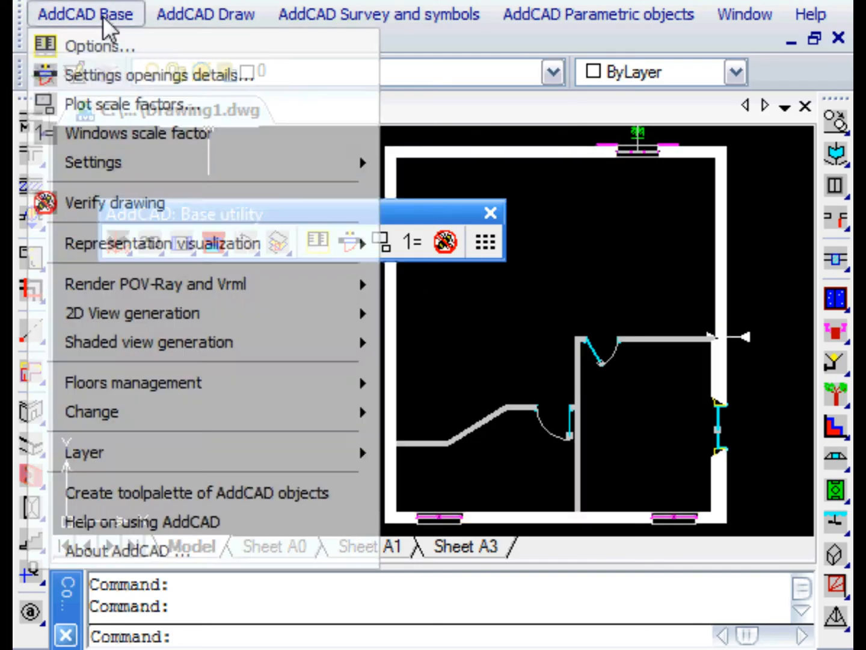
{"action": "mouse_move", "coordinate": [93, 161]}
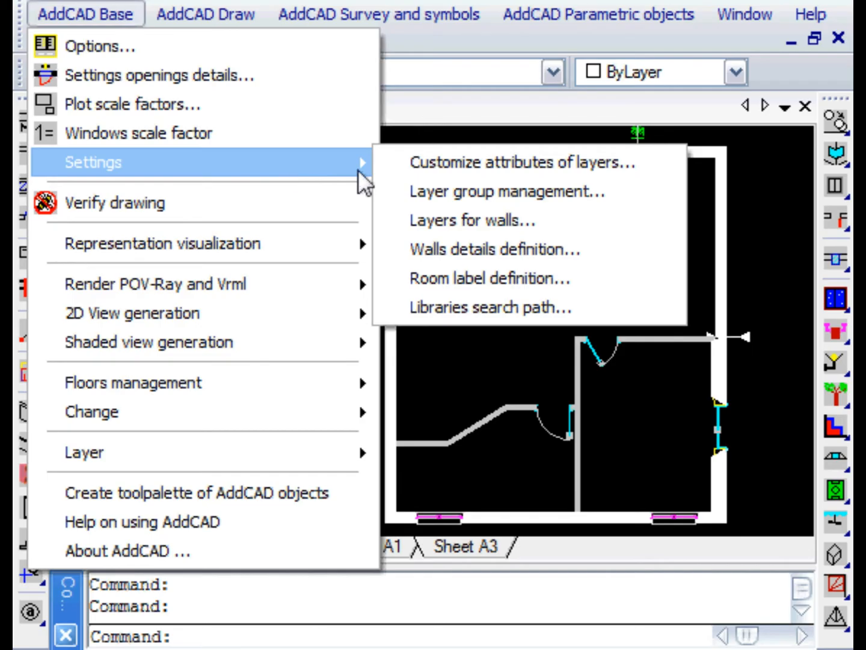
{"action": "mouse_move", "coordinate": [493, 249]}
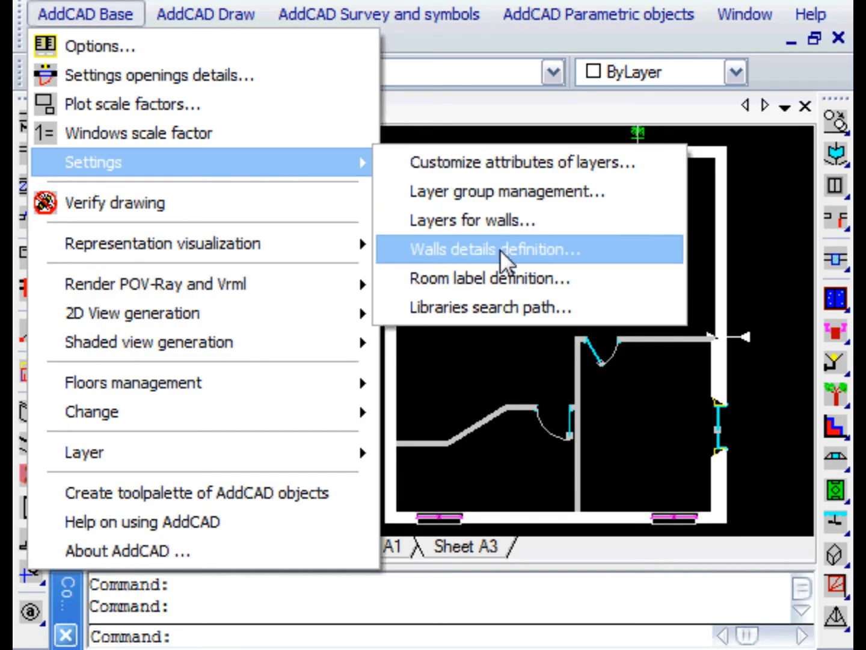
{"action": "left_click", "coordinate": [494, 249]}
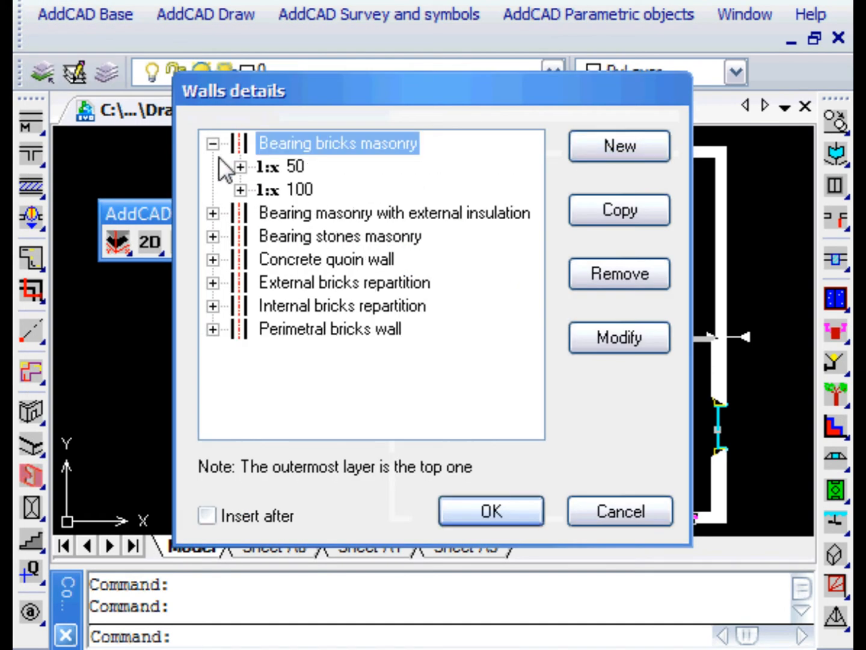
{"action": "left_click", "coordinate": [240, 166]}
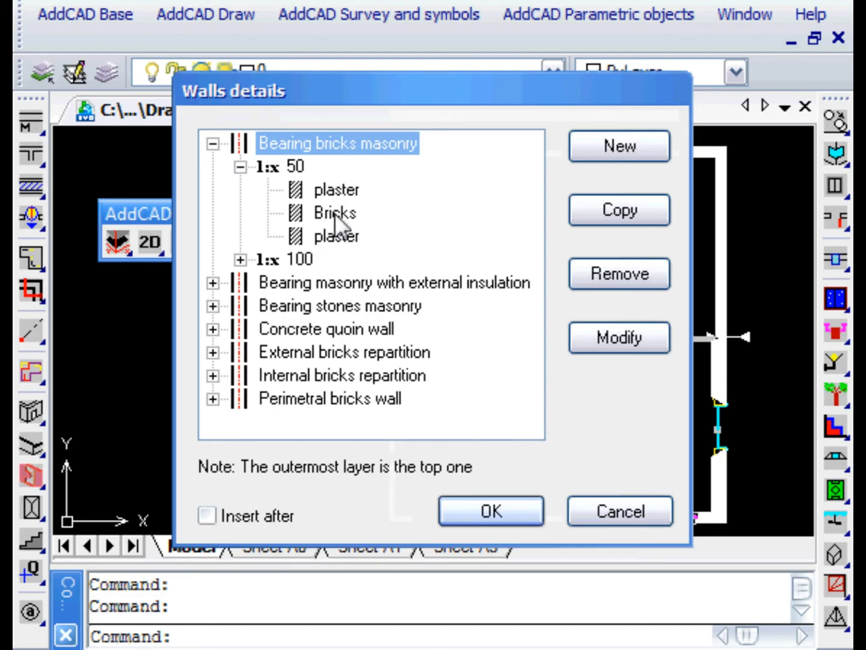
{"action": "left_click", "coordinate": [335, 212]}
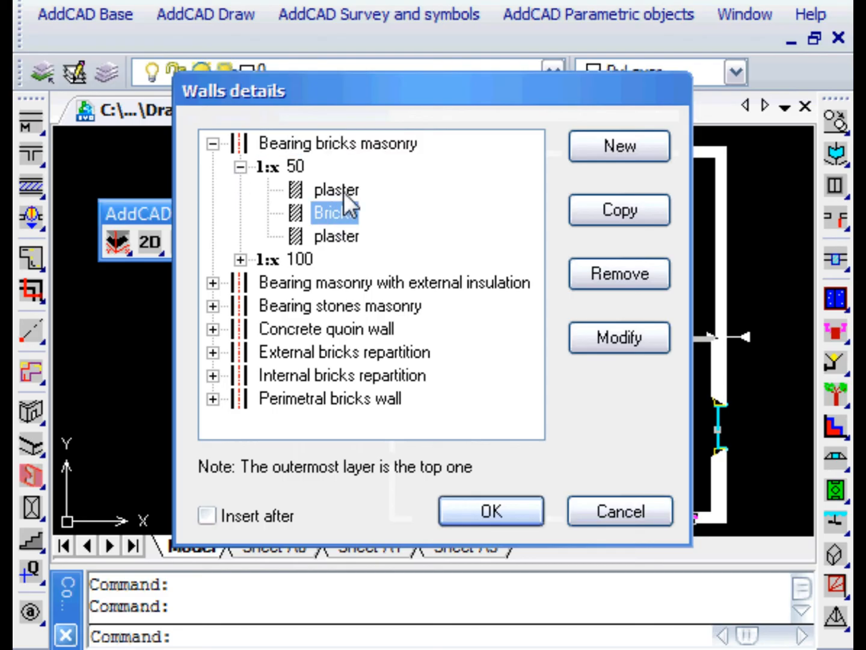
{"action": "left_click", "coordinate": [618, 337]}
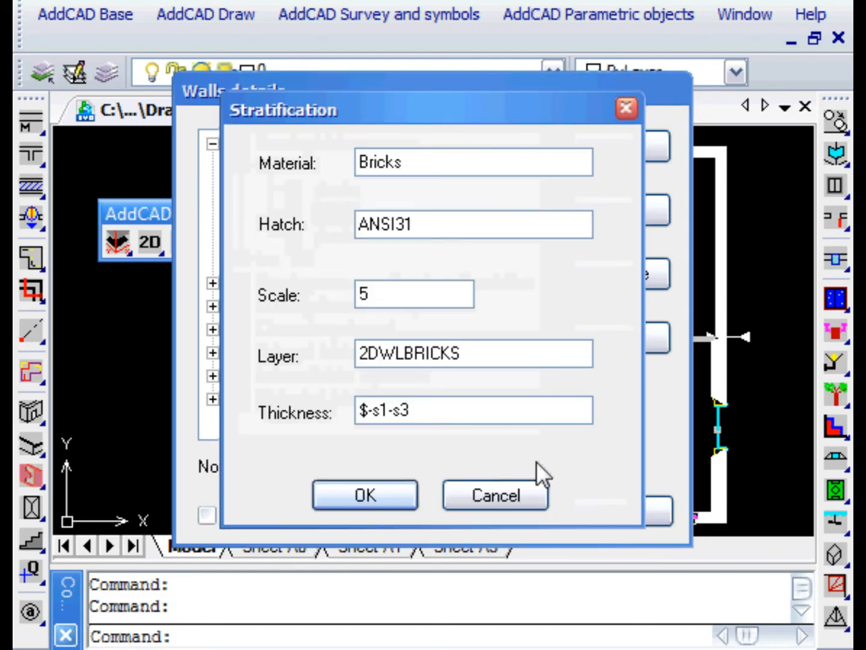
{"action": "left_click", "coordinate": [365, 494]}
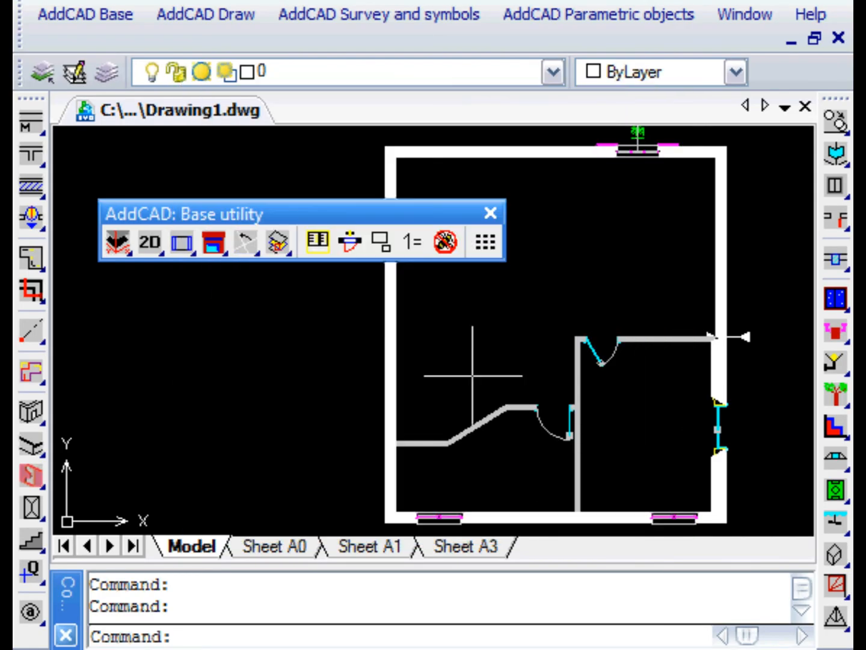
Step: Reset walls to plain outlines and start the double-line inner wall tool with 0.04 outer distance, 0.15–0.5 thickness
{"action": "left_click", "coordinate": [31, 186]}
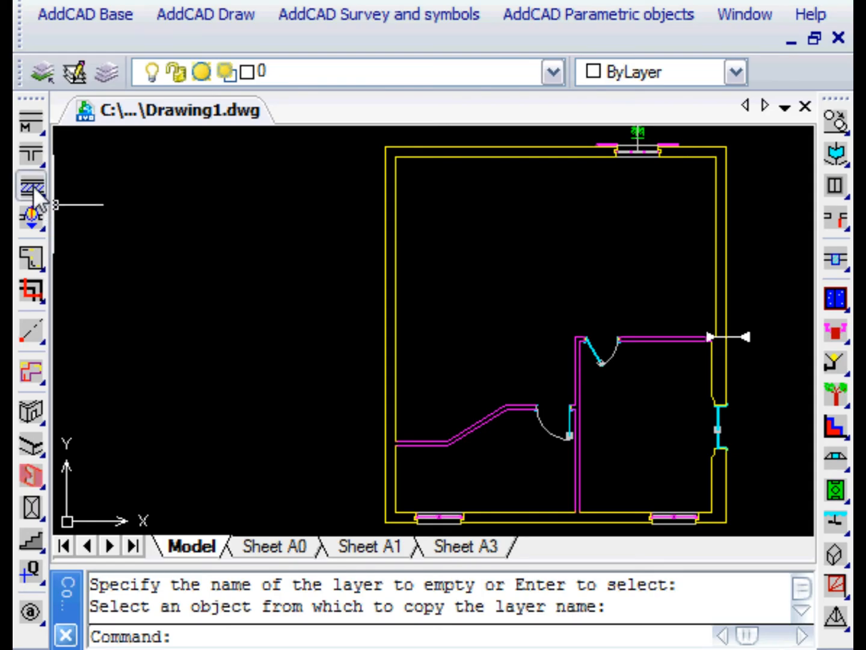
{"action": "left_click", "coordinate": [32, 186]}
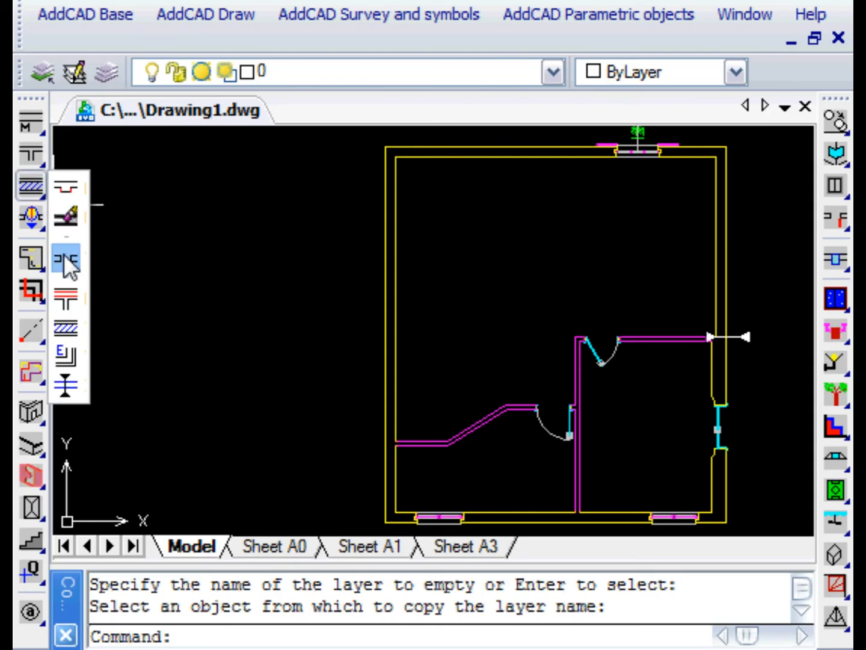
{"action": "left_click", "coordinate": [68, 260]}
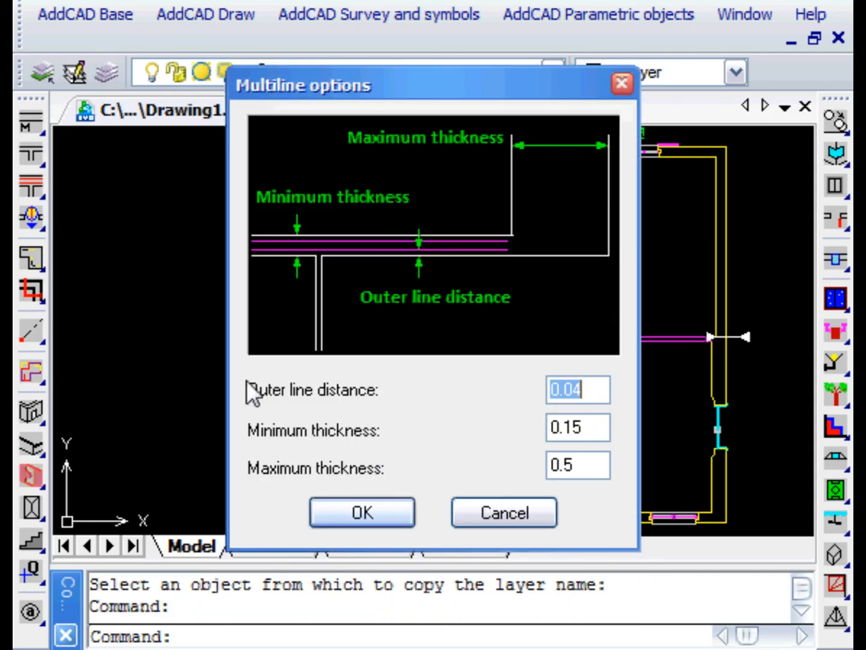
{"action": "mouse_move", "coordinate": [346, 460]}
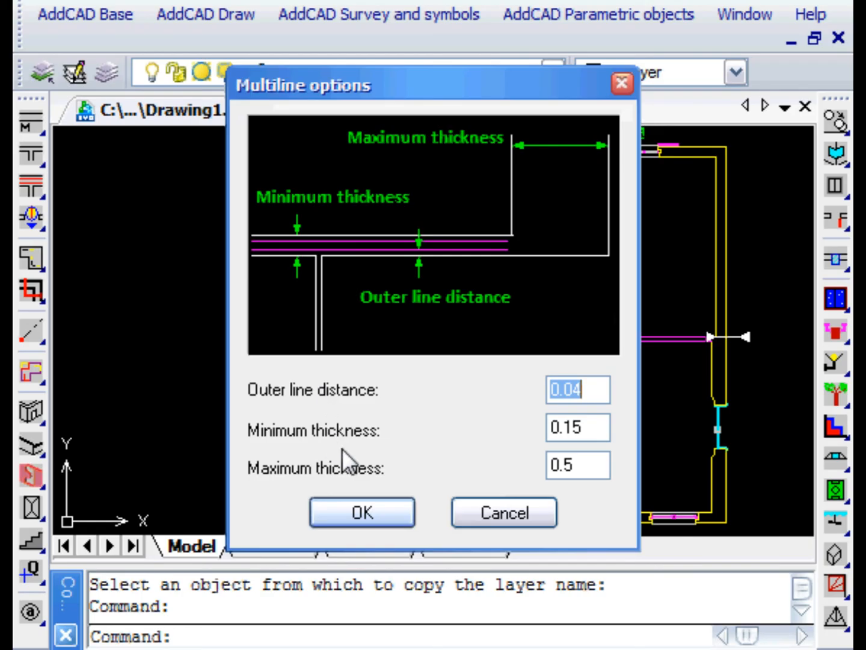
{"action": "left_click", "coordinate": [577, 464]}
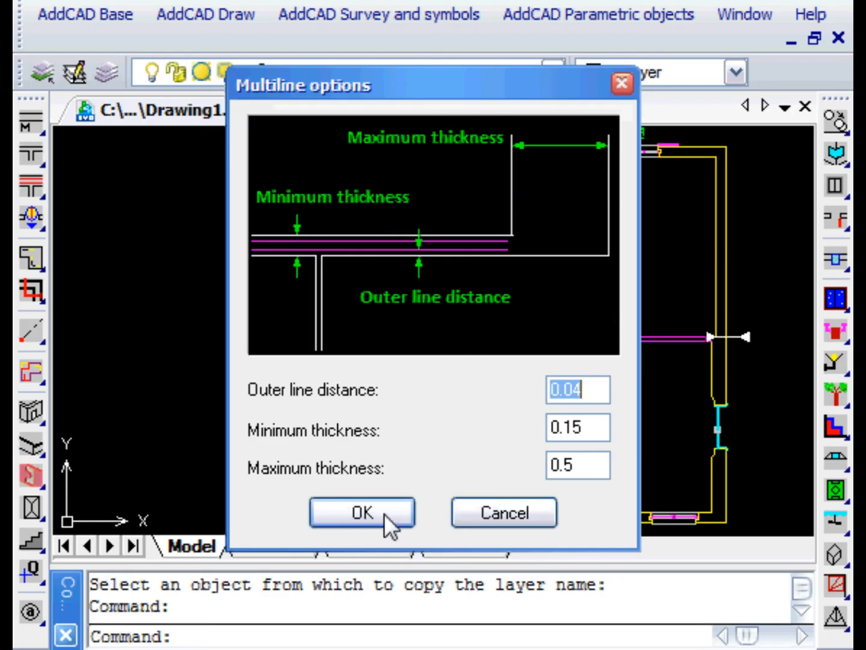
{"action": "left_click", "coordinate": [361, 512]}
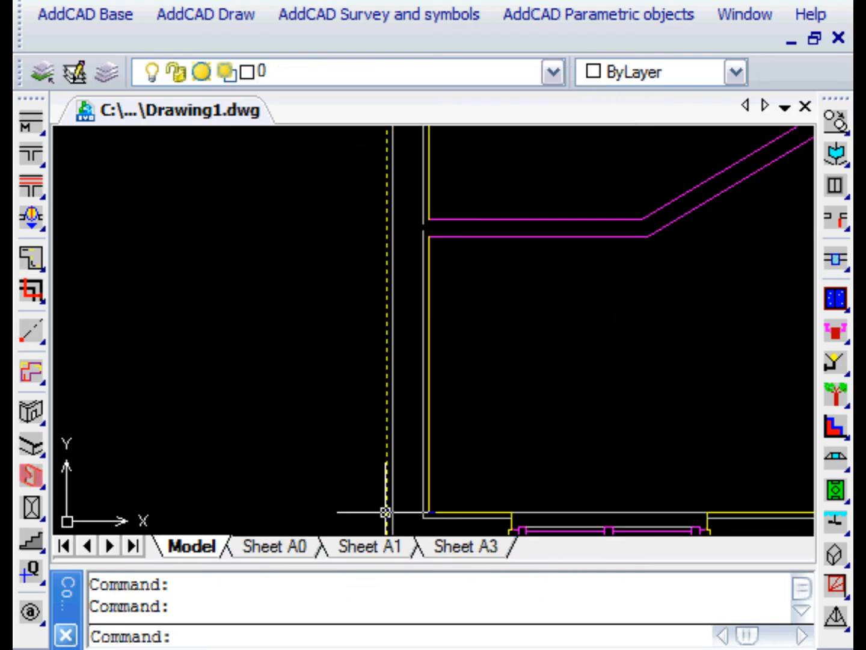